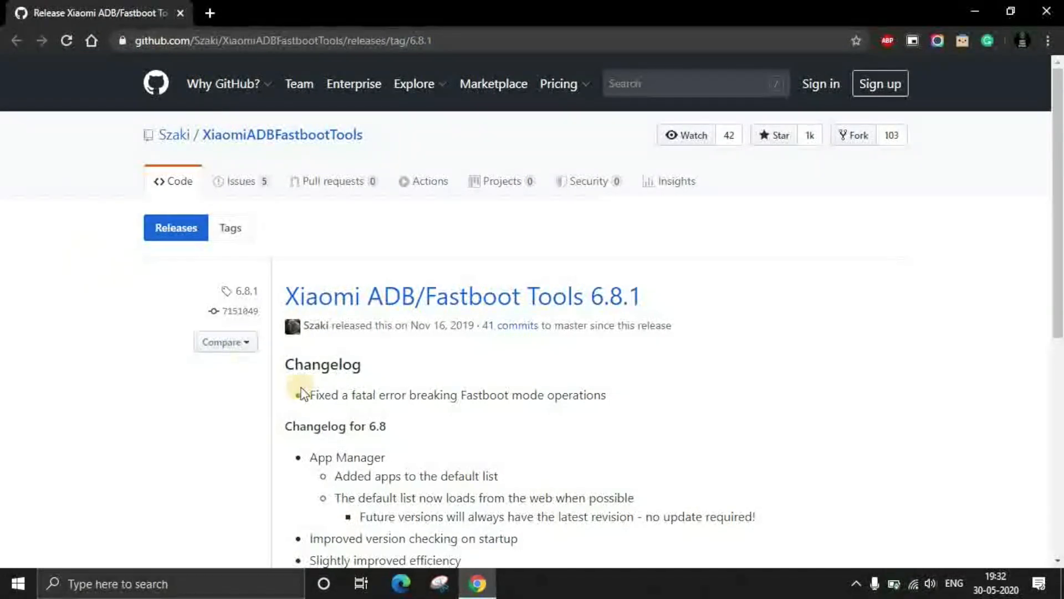
Download XiaomiADBFastbootTools-6.8.1-Win.zip from the release page's Assets list.
scroll("down", 3)
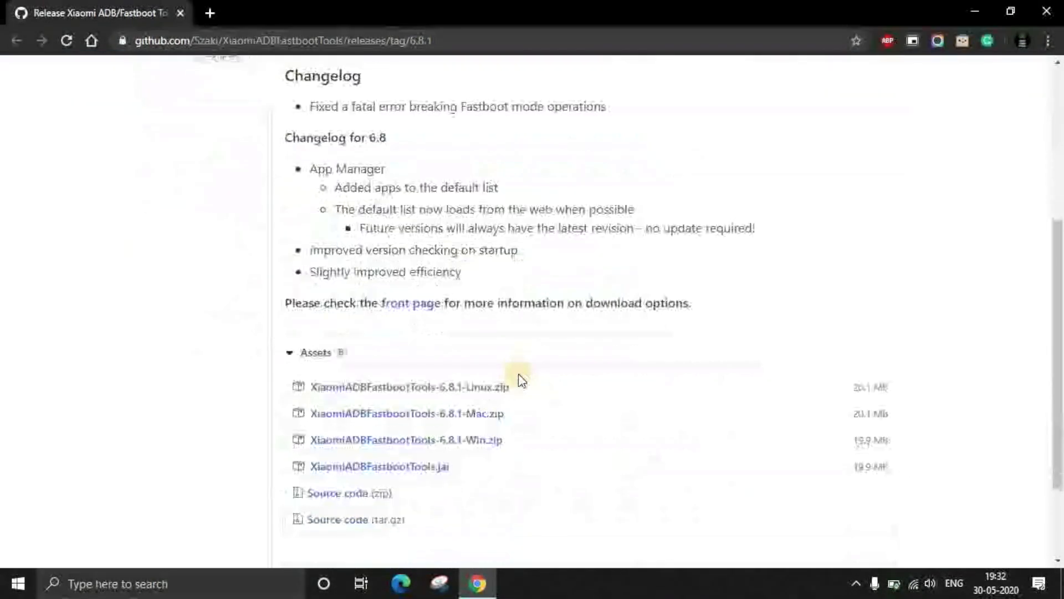
scroll("down", 3)
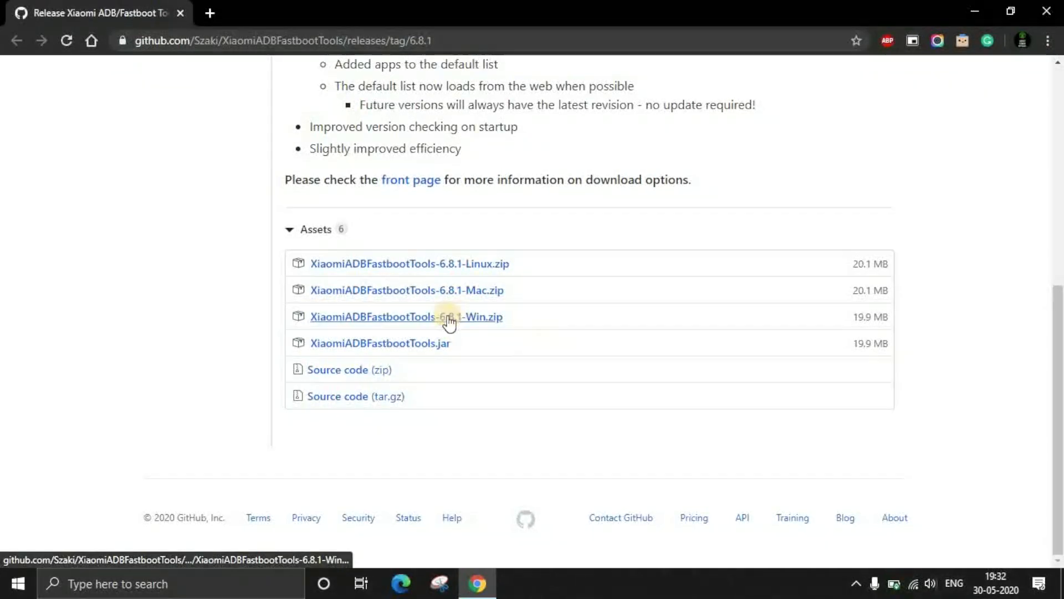
mouse_move(492, 304)
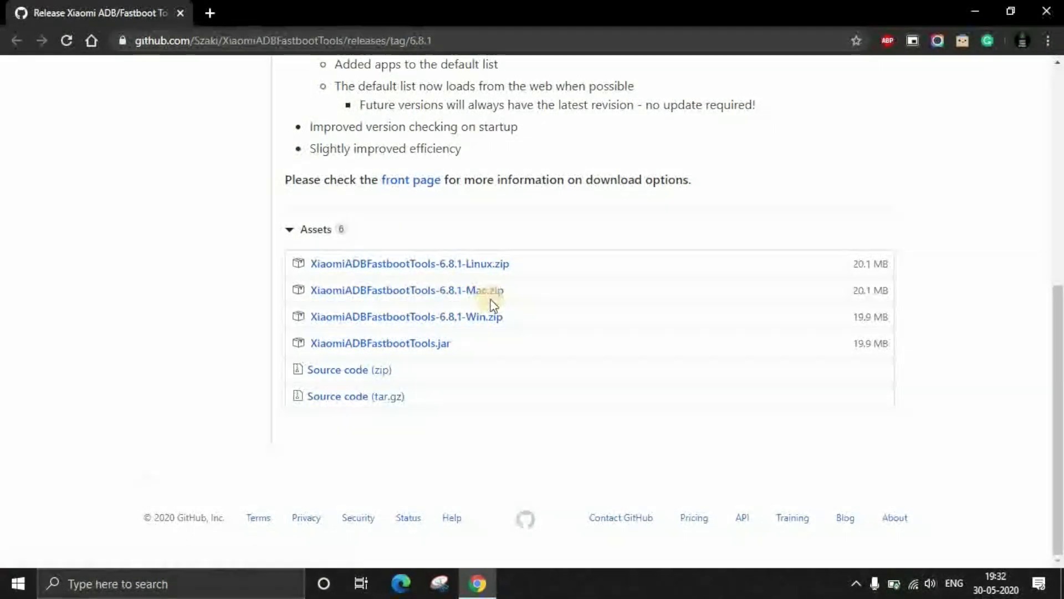
mouse_move(380, 342)
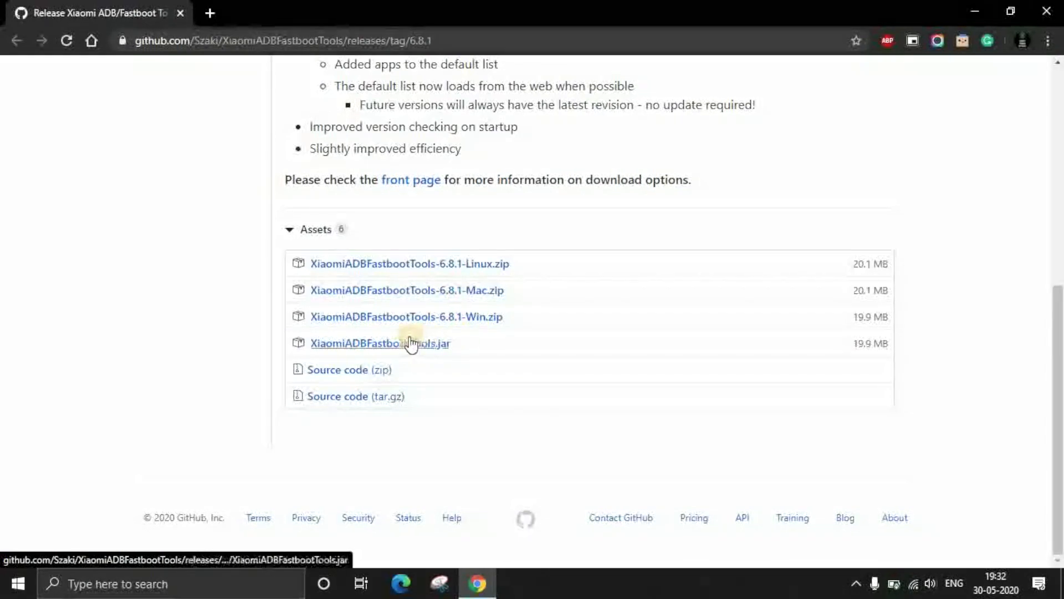
mouse_move(486, 327)
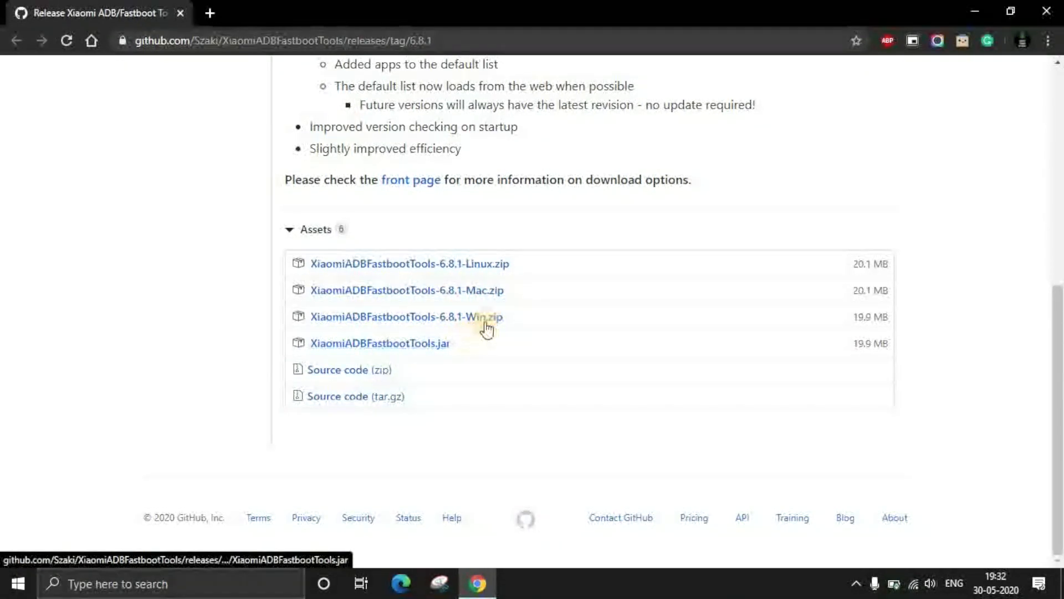
mouse_move(470, 322)
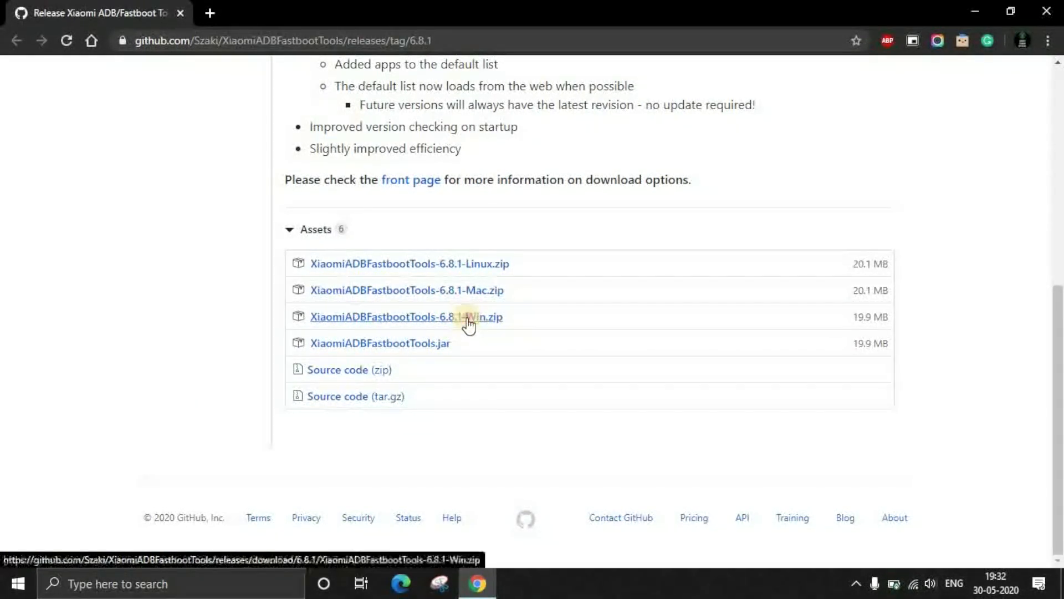
left_click(405, 317)
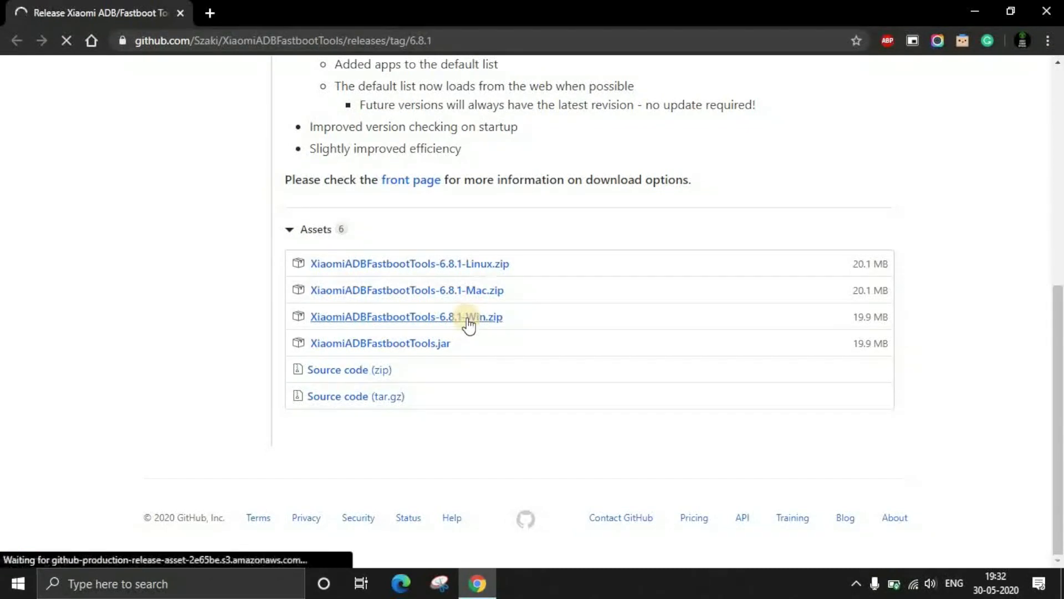
left_click(406, 317)
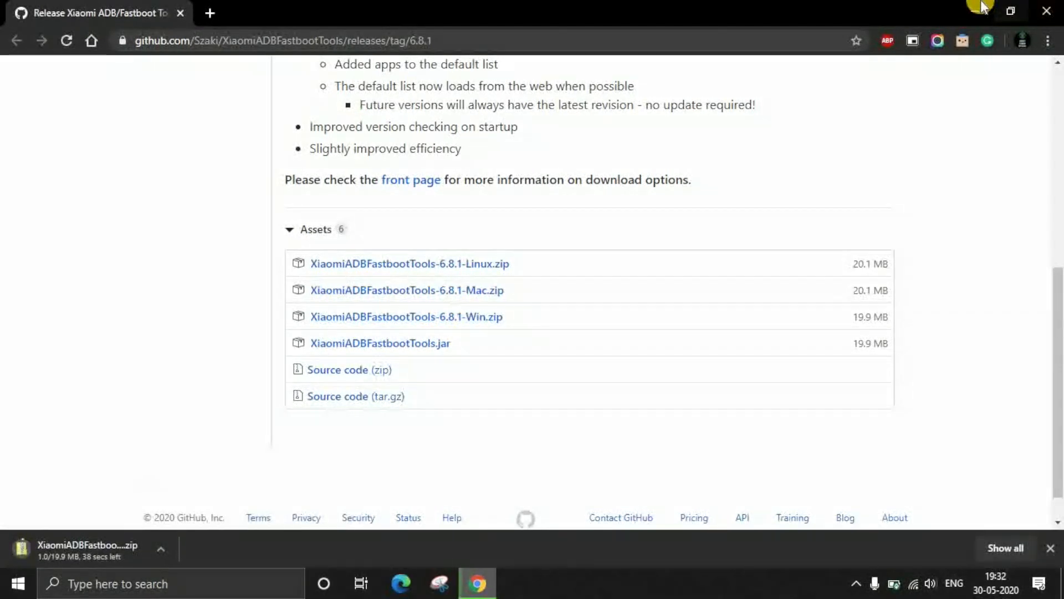
mouse_move(1010, 12)
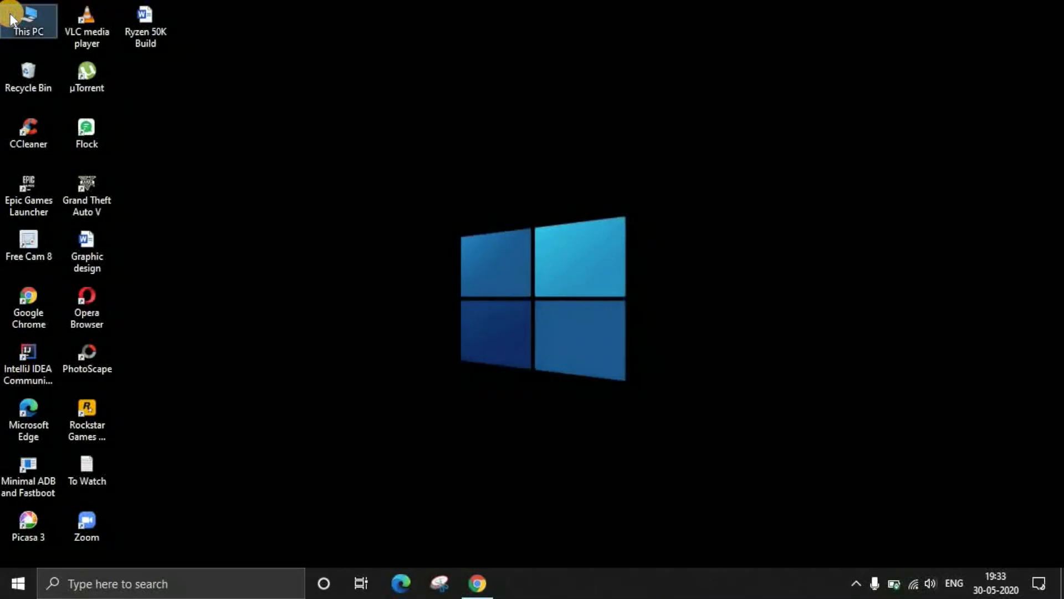
Extract the 6.8.1 Win zip in place with 7-Zip, viewing the folder as large icons.
double_click(28, 25)
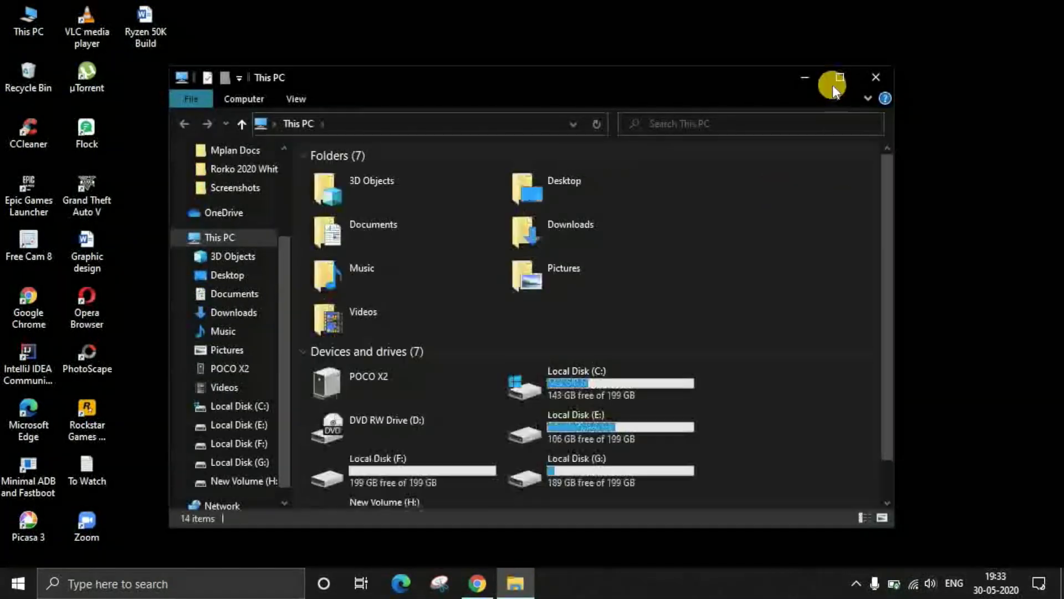
left_click(840, 76)
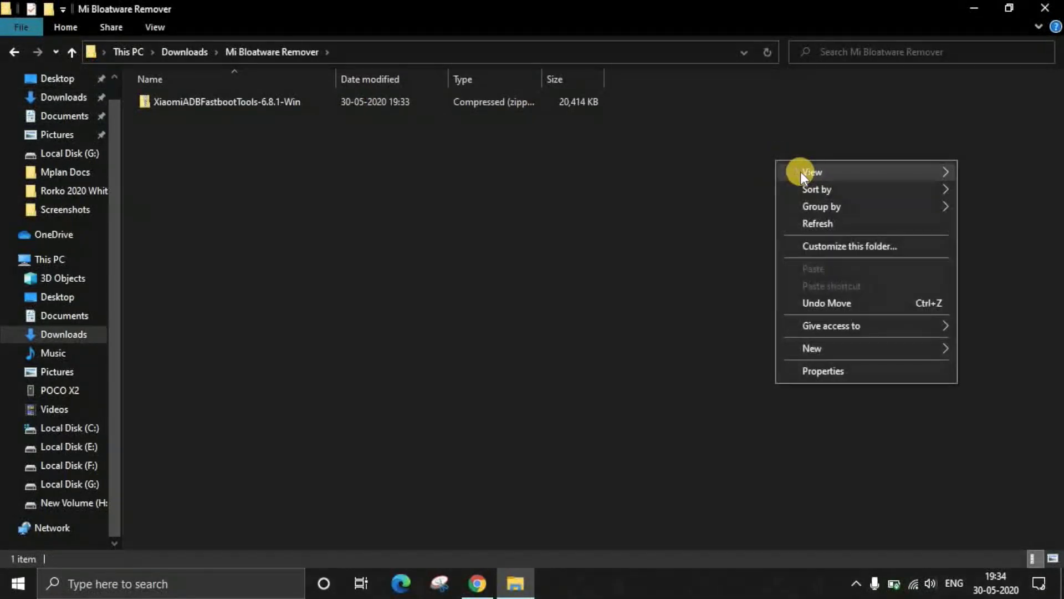
left_click(813, 172)
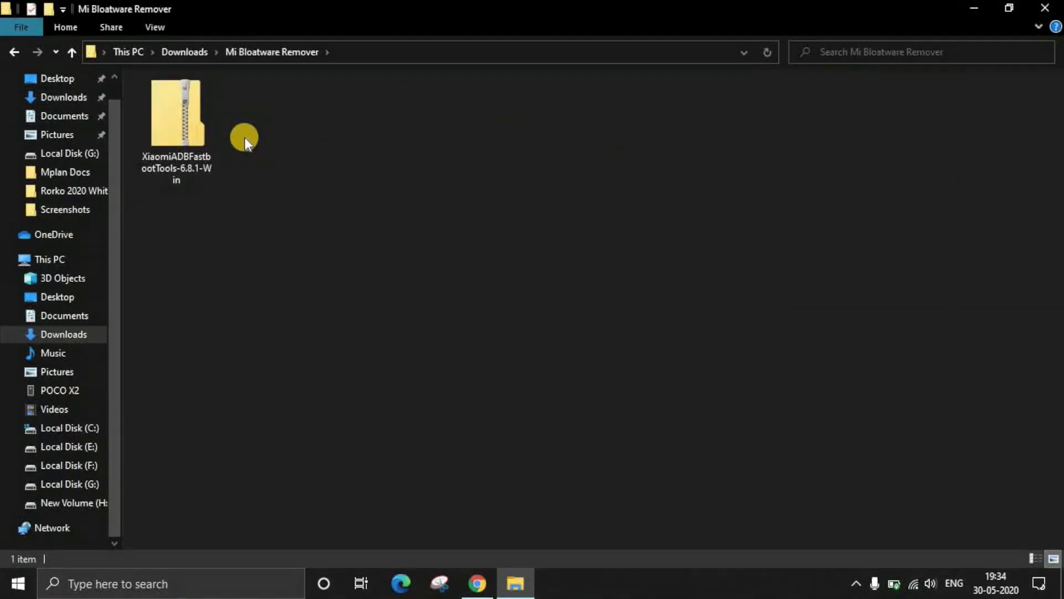
right_click(176, 115)
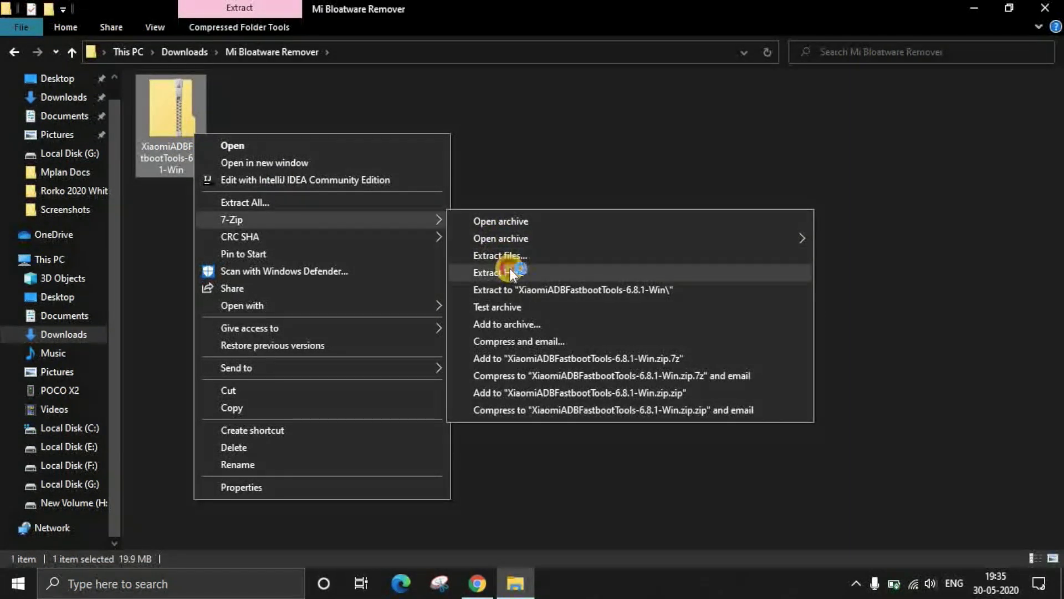
left_click(495, 272)
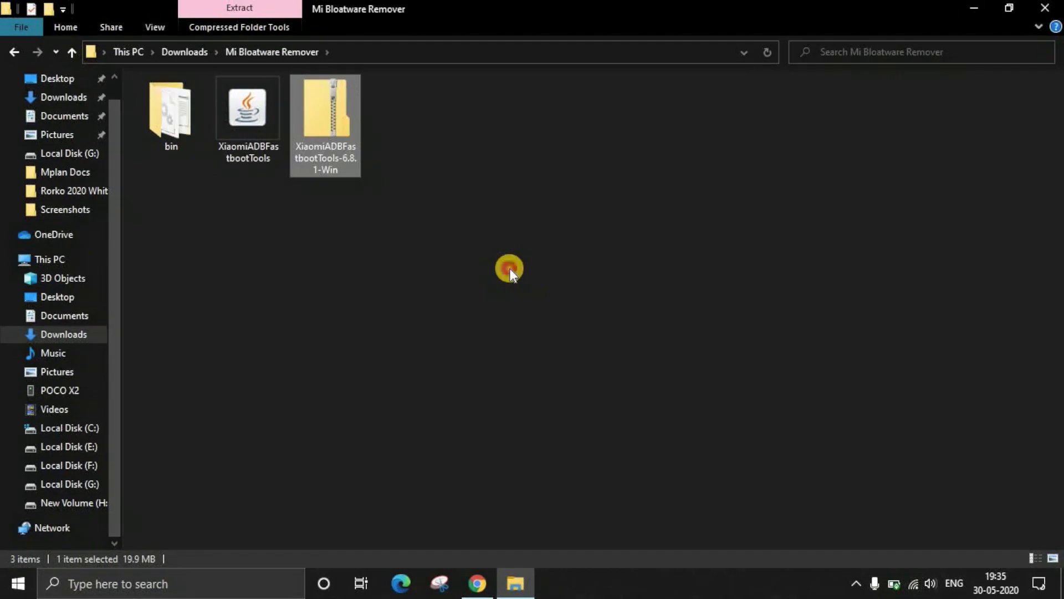
Launch the extracted XiaomiADBFastbootTools program.
left_click(248, 109)
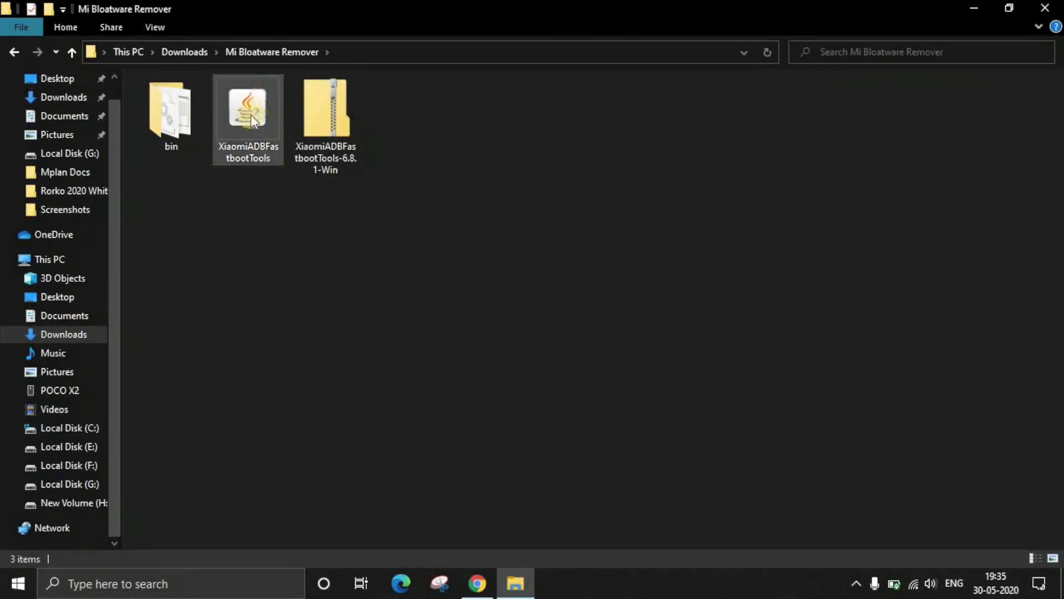
left_click(247, 112)
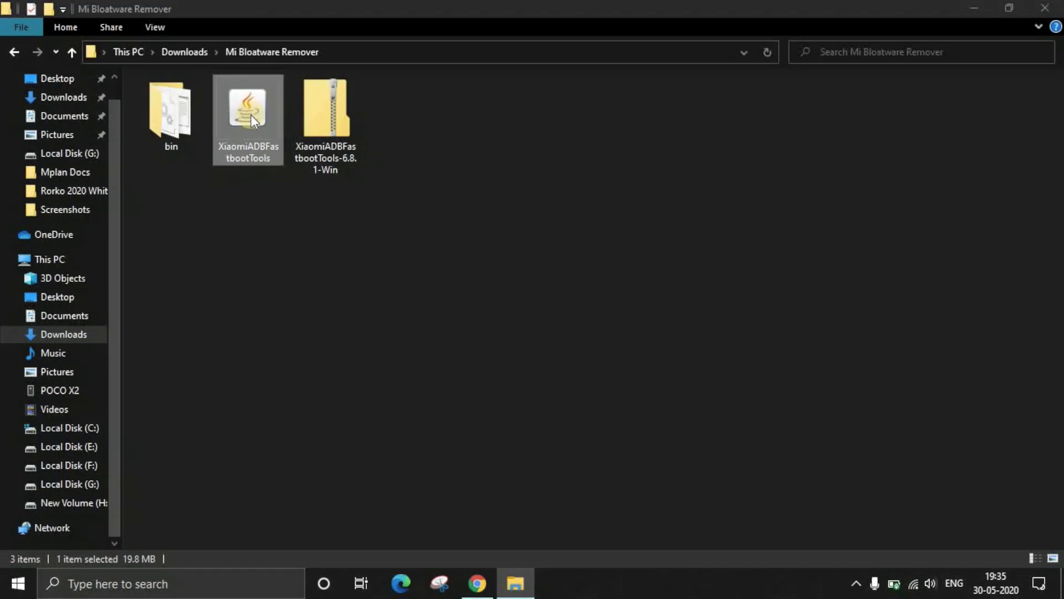
double_click(248, 108)
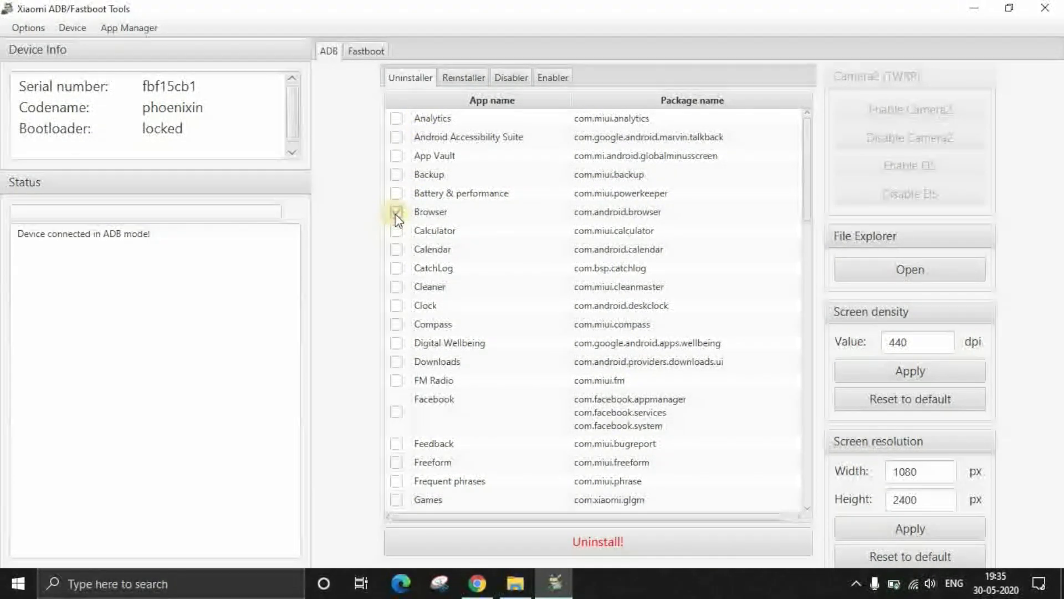
Mark the Browser app for uninstalling in the Uninstaller list.
left_click(397, 212)
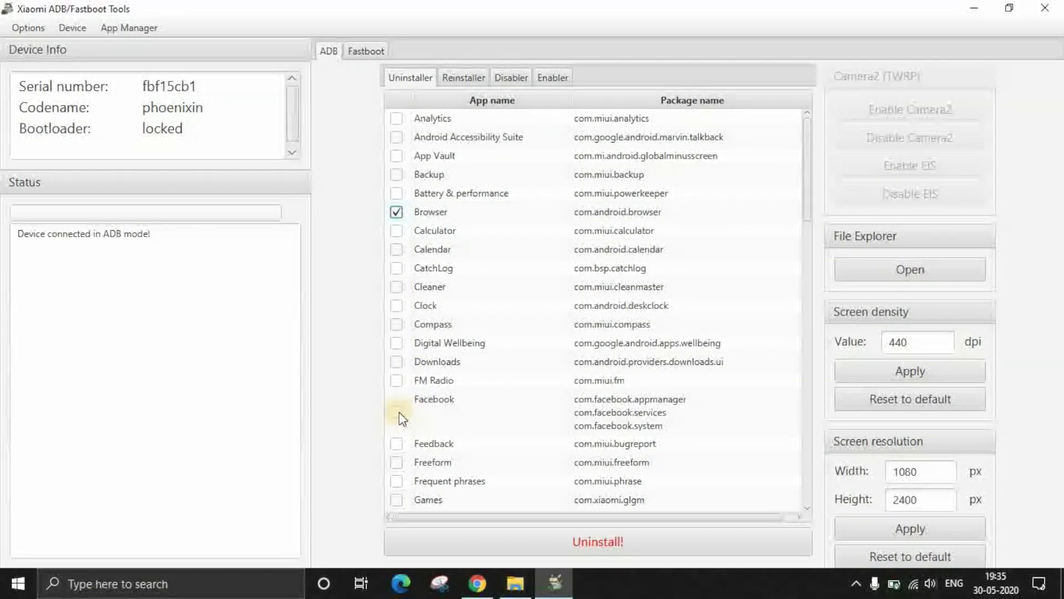
scroll("down", 3)
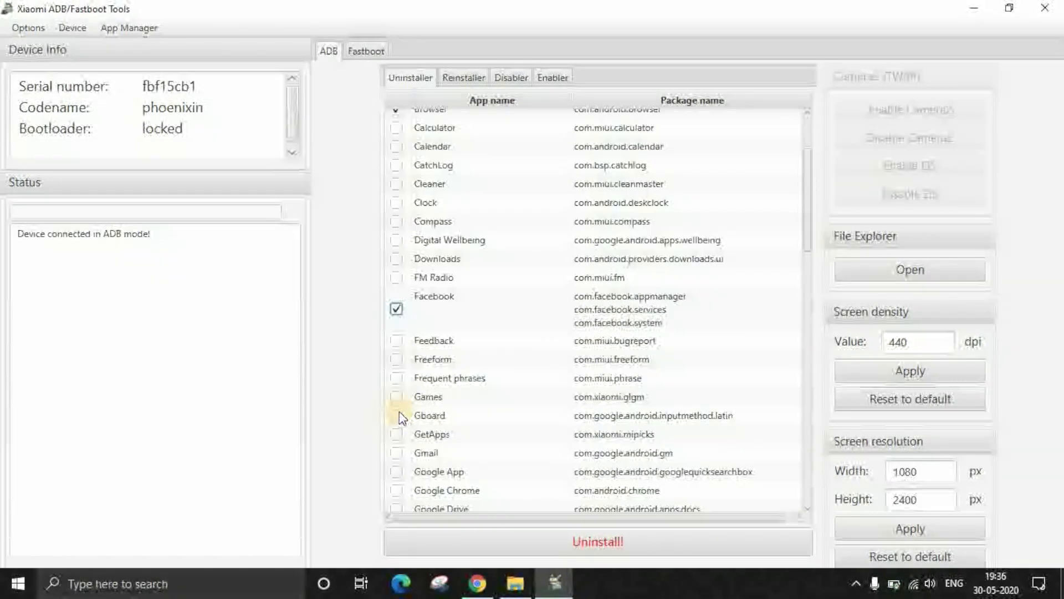
mouse_move(478, 371)
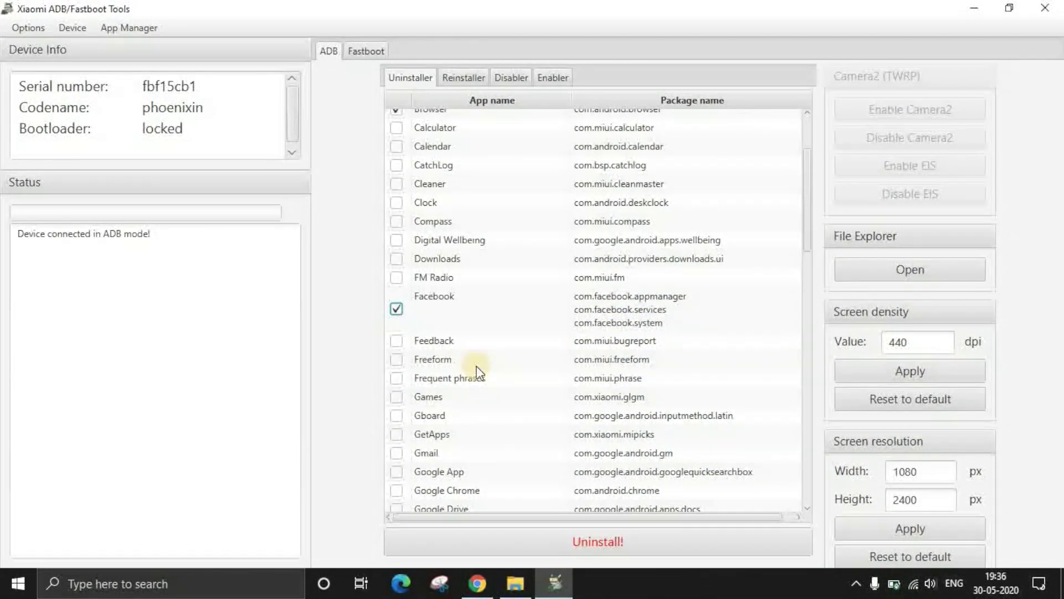
scroll("up", 3)
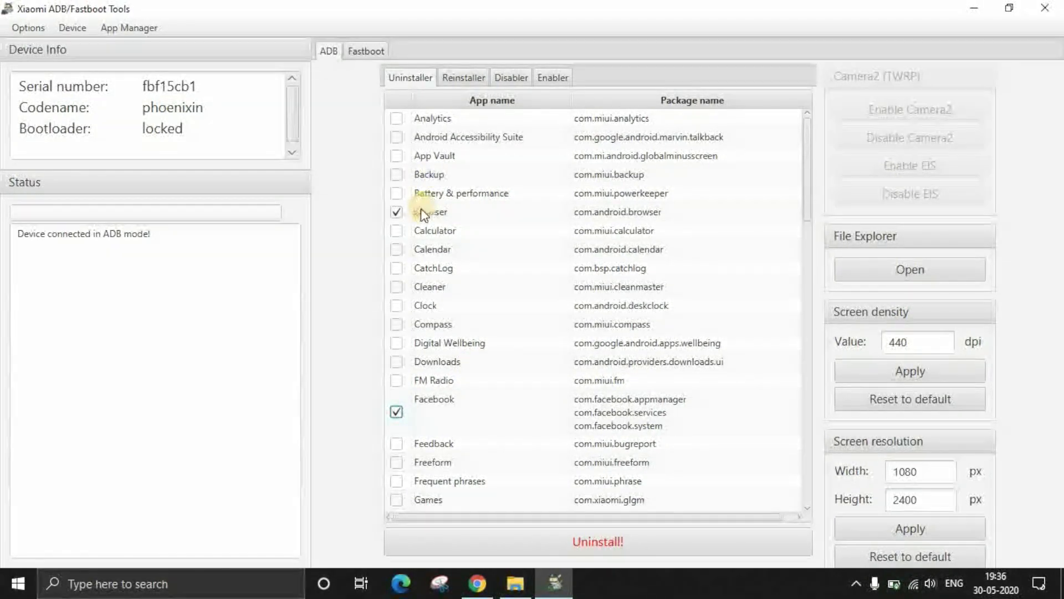
mouse_move(434, 295)
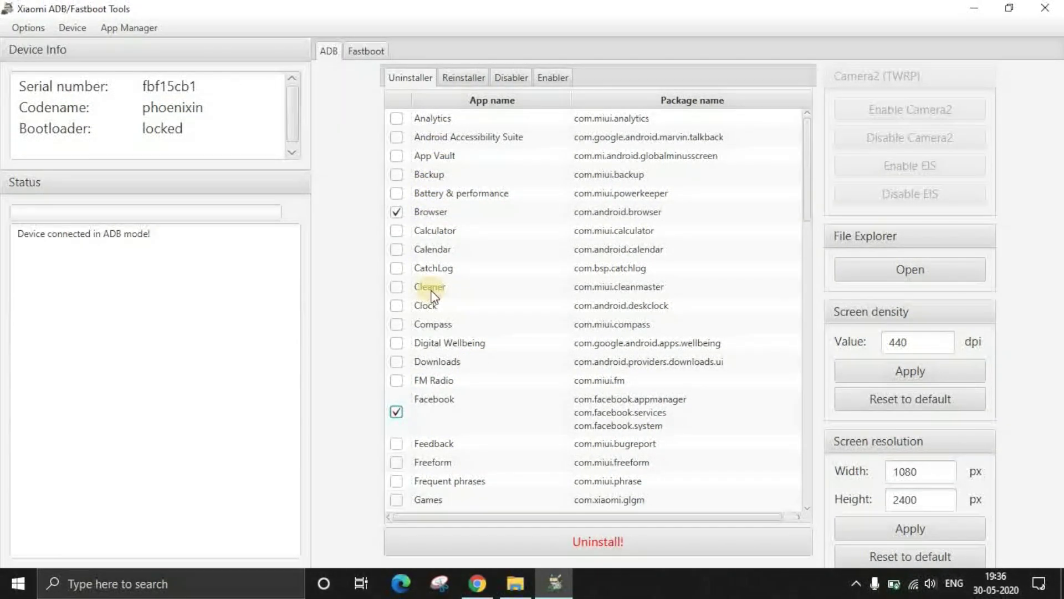
scroll("down", 3)
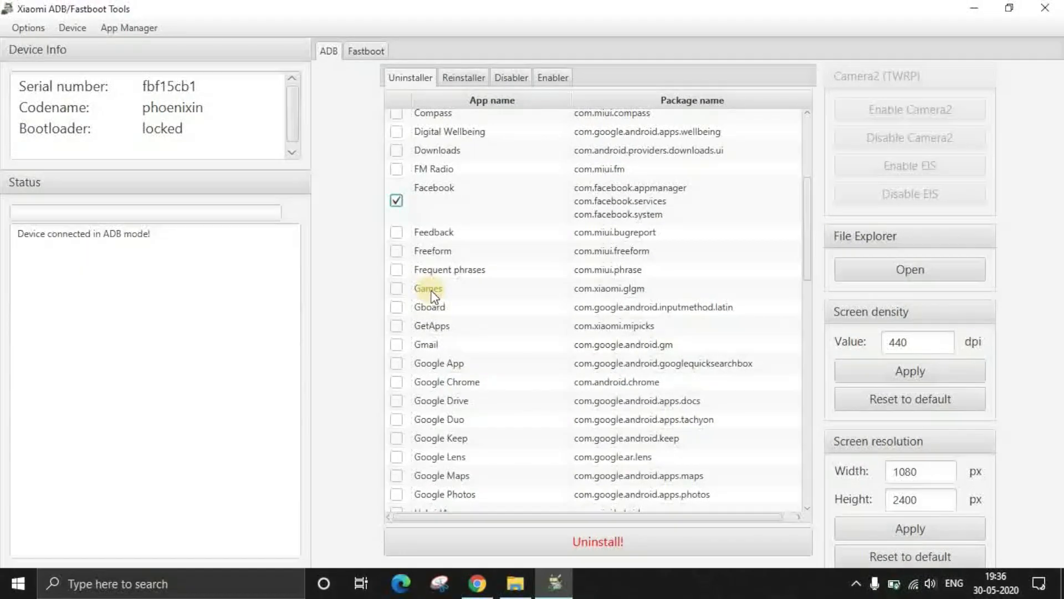
scroll("down", 3)
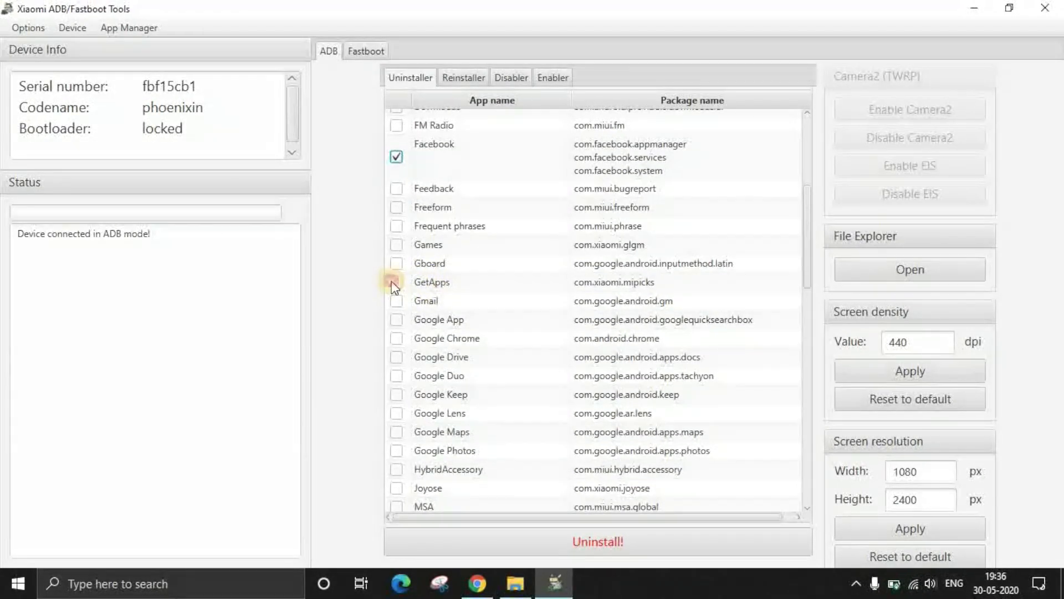
Mark GetApps, Google Drive and Google Lens for uninstalling, then scroll through the list.
left_click(396, 281)
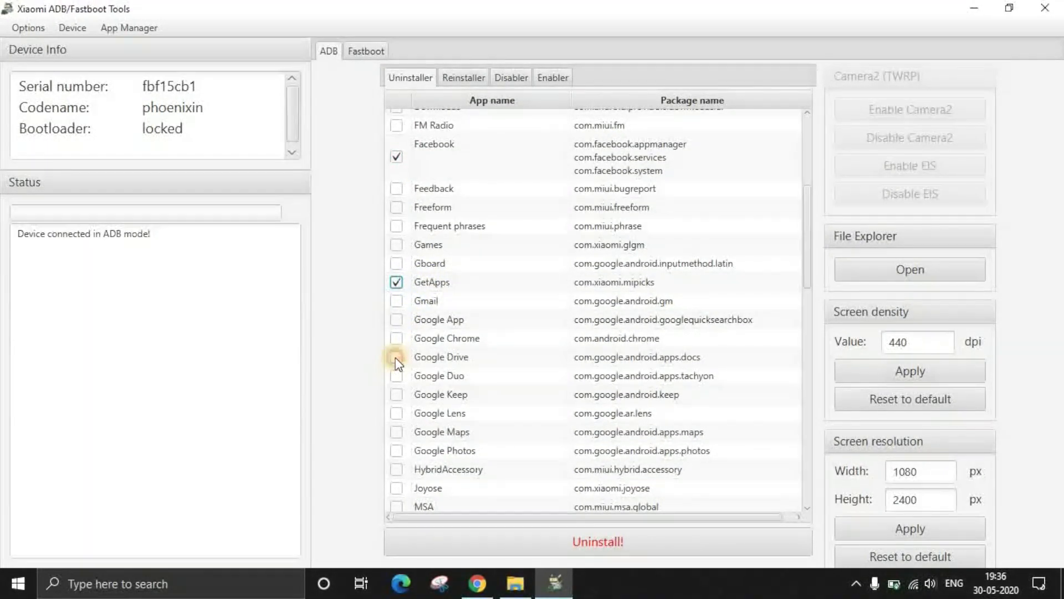
left_click(396, 357)
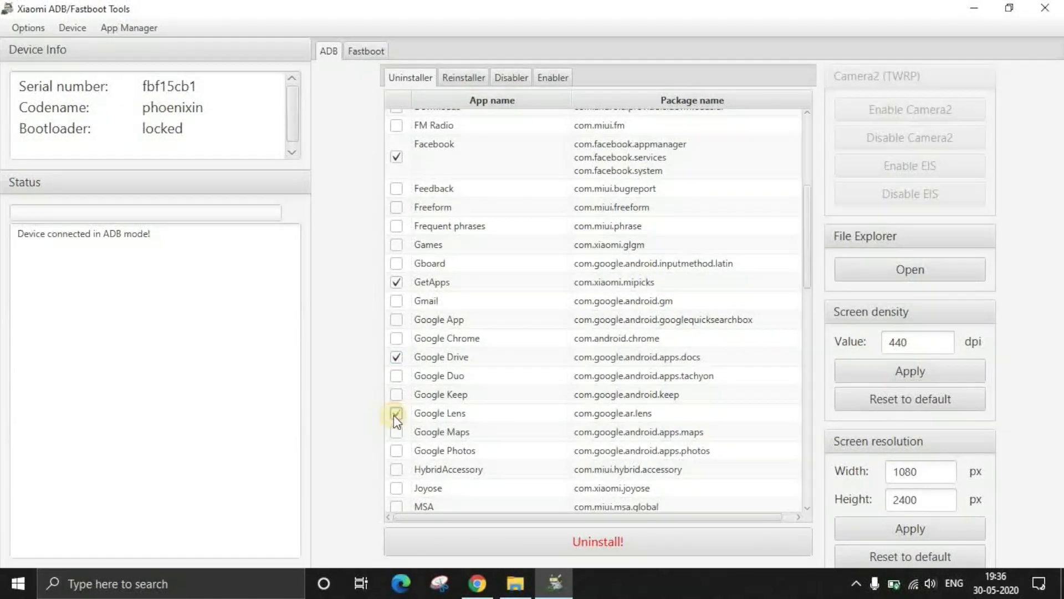
left_click(397, 413)
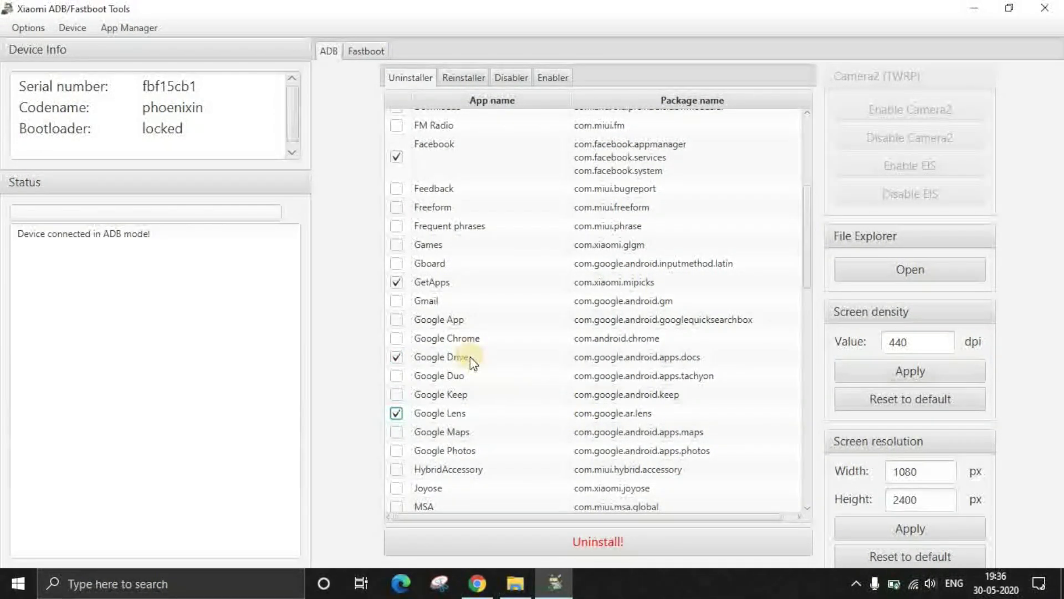
scroll("down", 3)
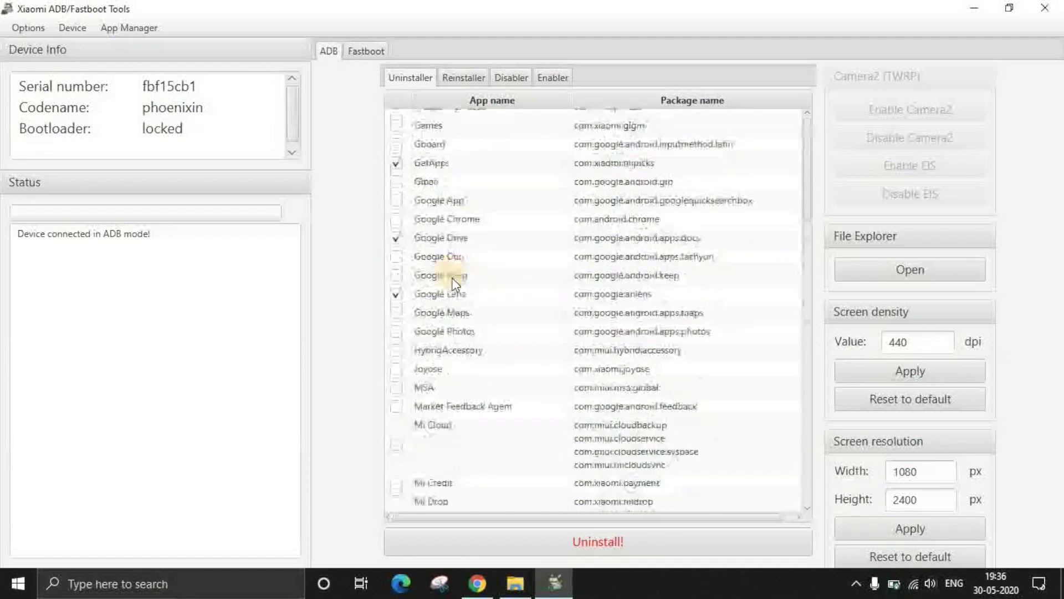
scroll("down", 3)
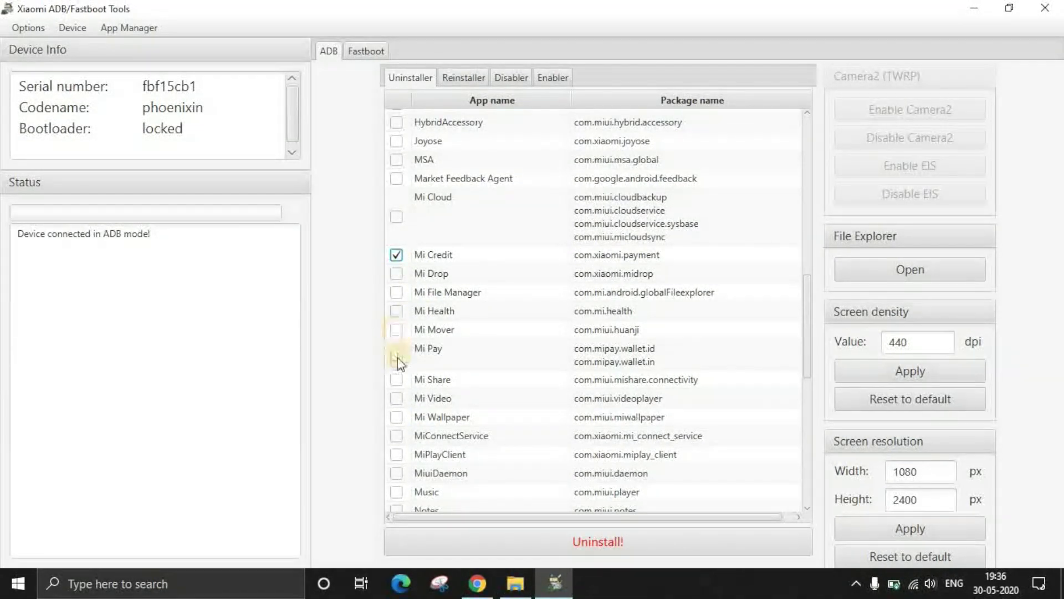
scroll("down", 3)
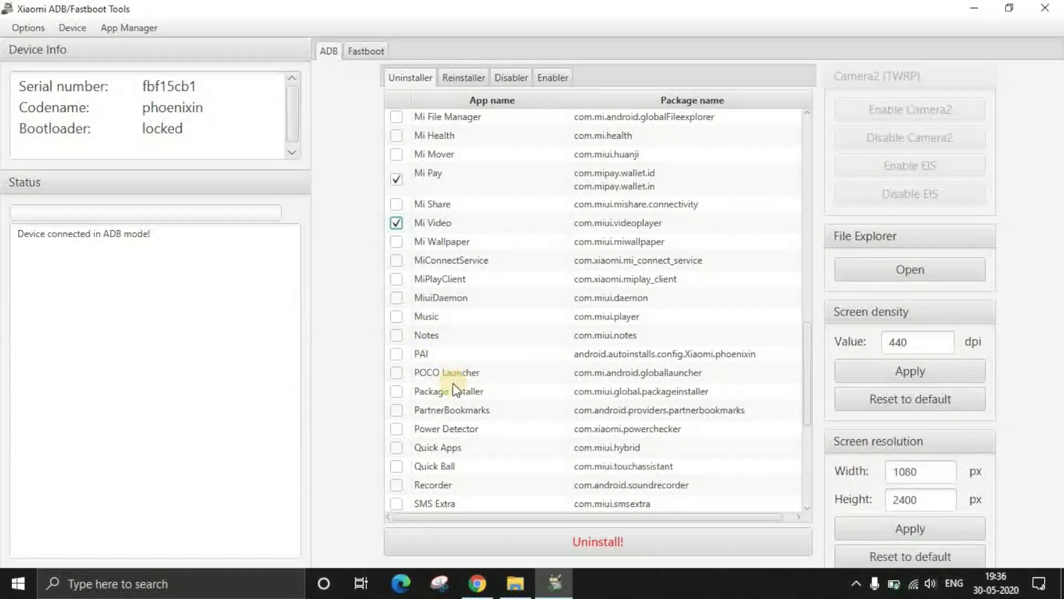
scroll("down", 3)
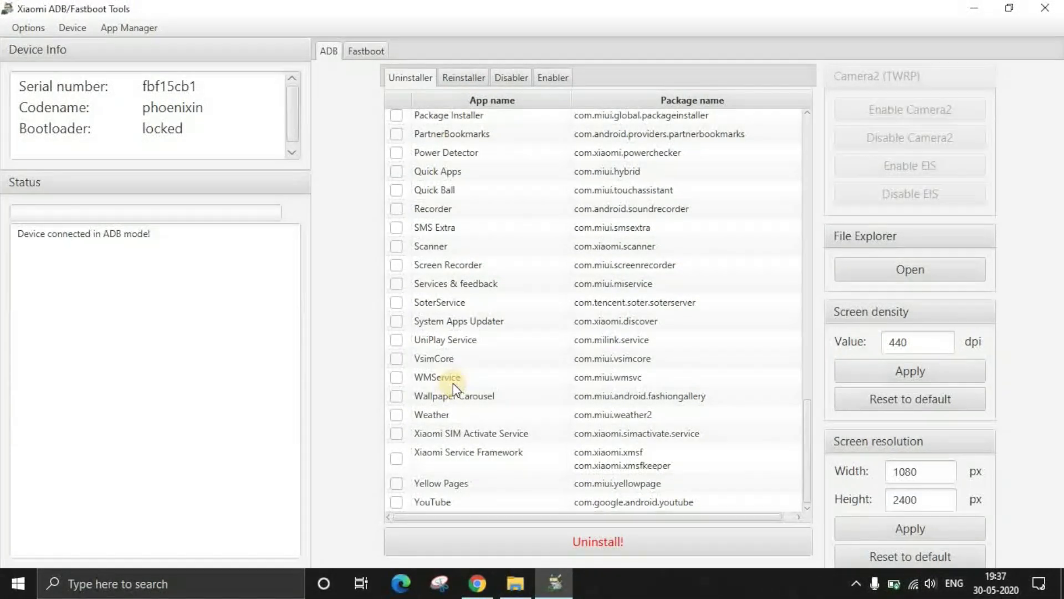
mouse_move(496, 251)
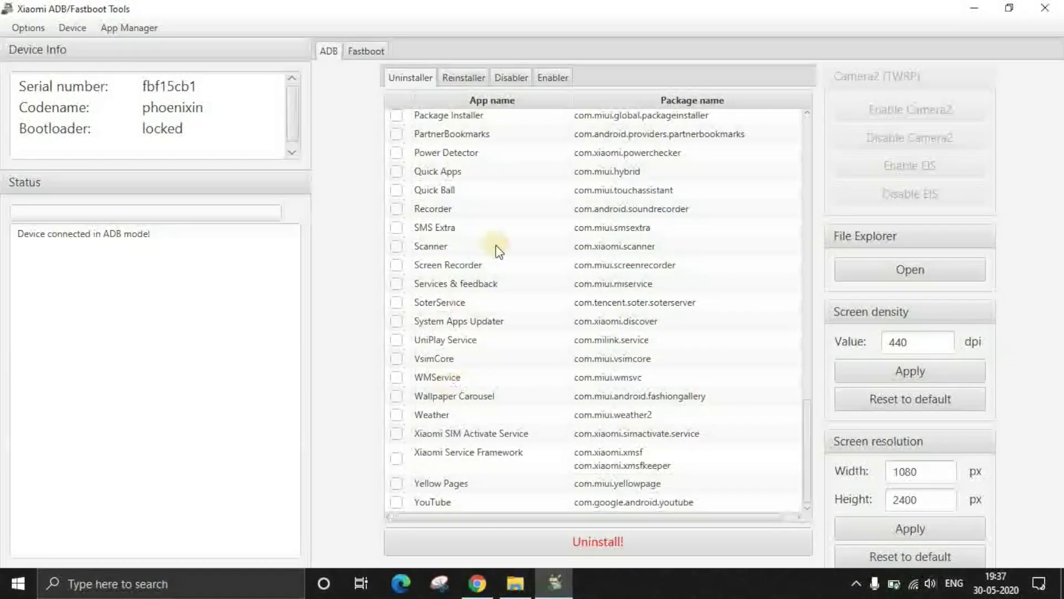
scroll("up", 3)
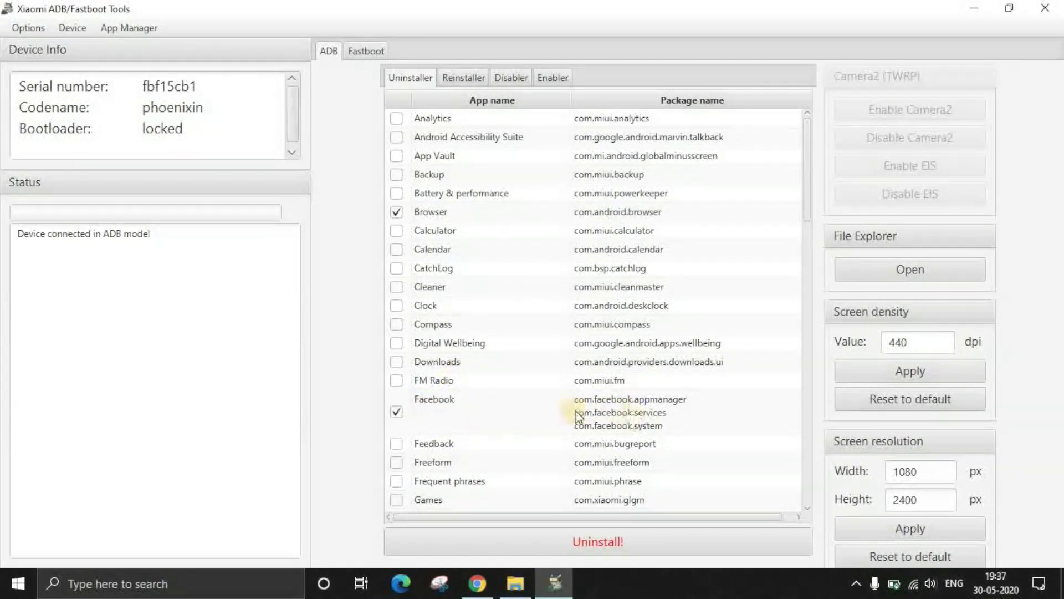
mouse_move(702, 374)
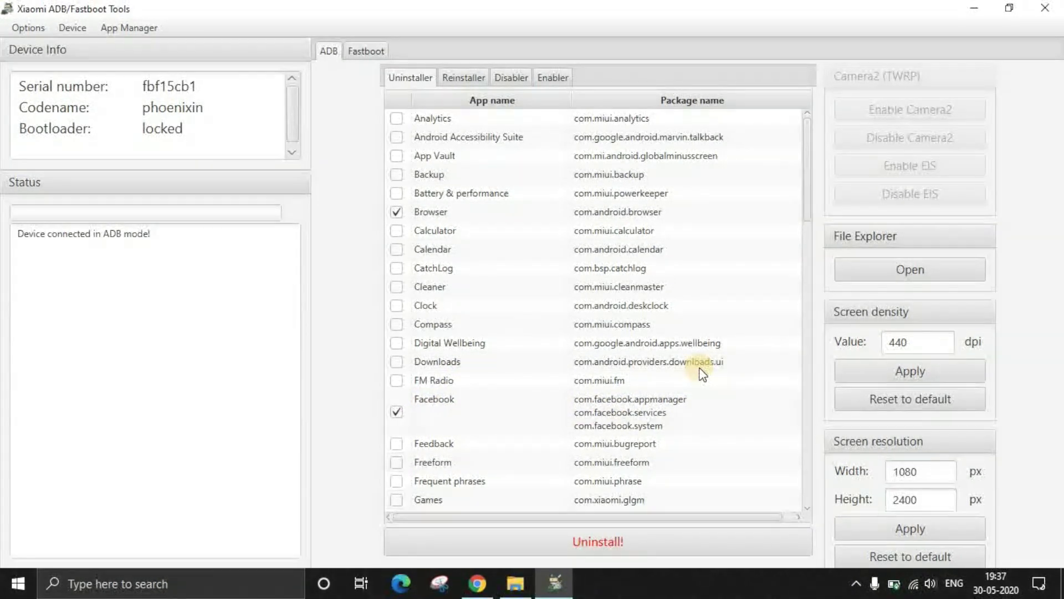
scroll("down", 3)
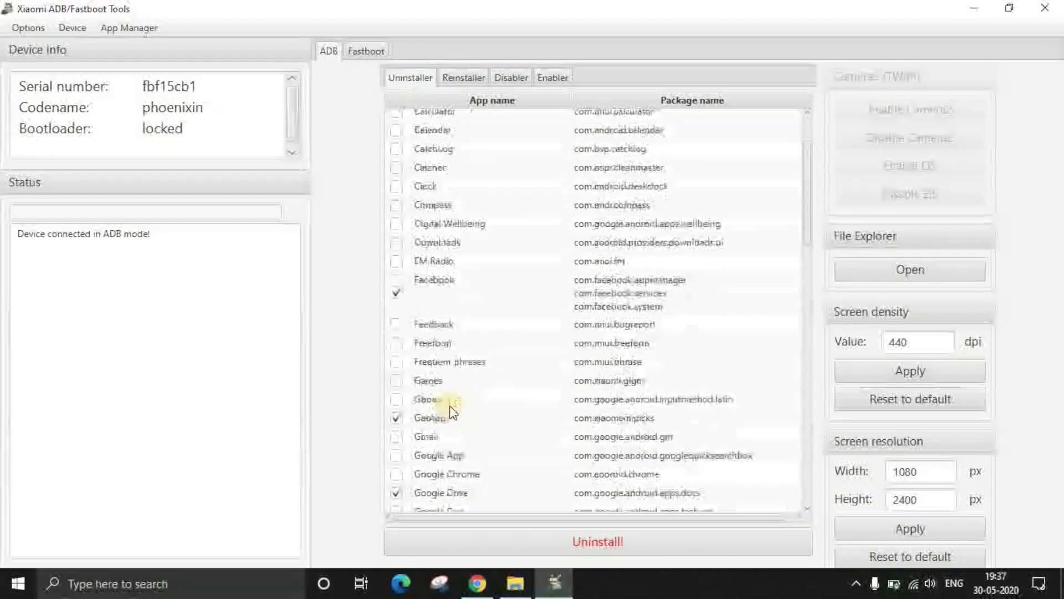
scroll("down", 3)
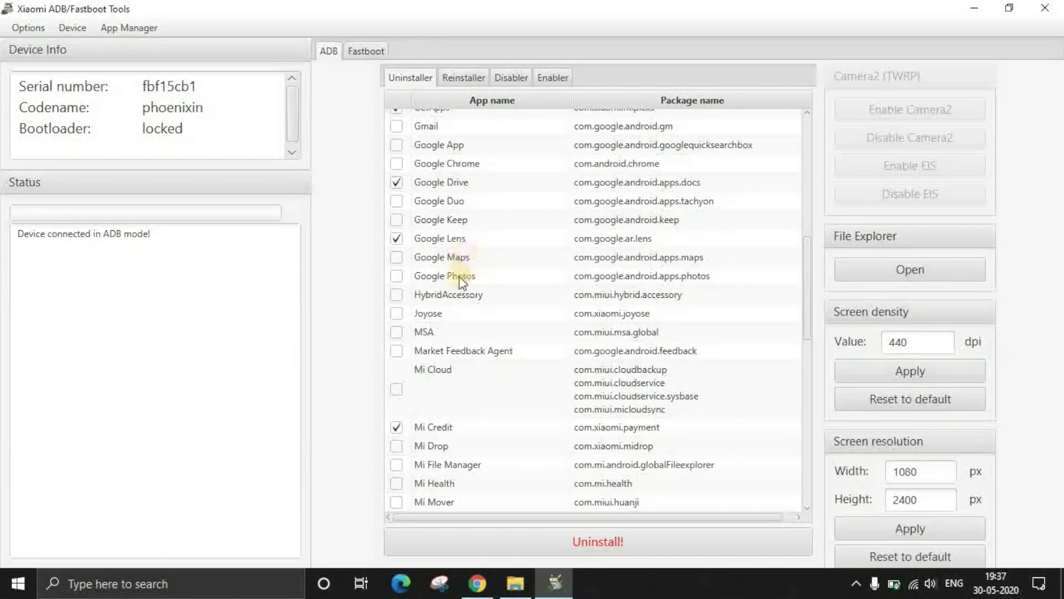
scroll("down", 3)
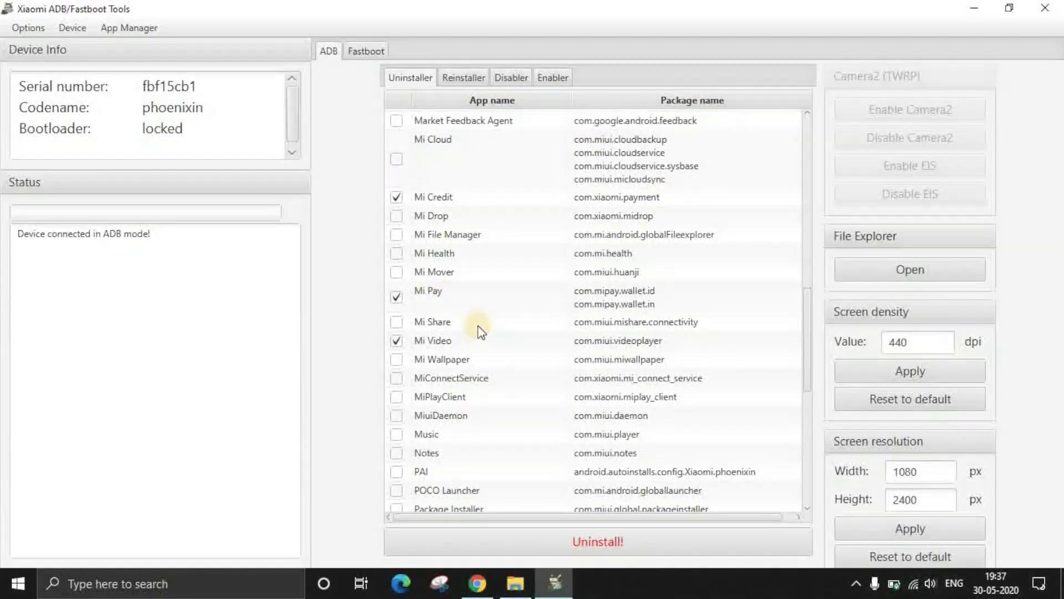
scroll("down", 3)
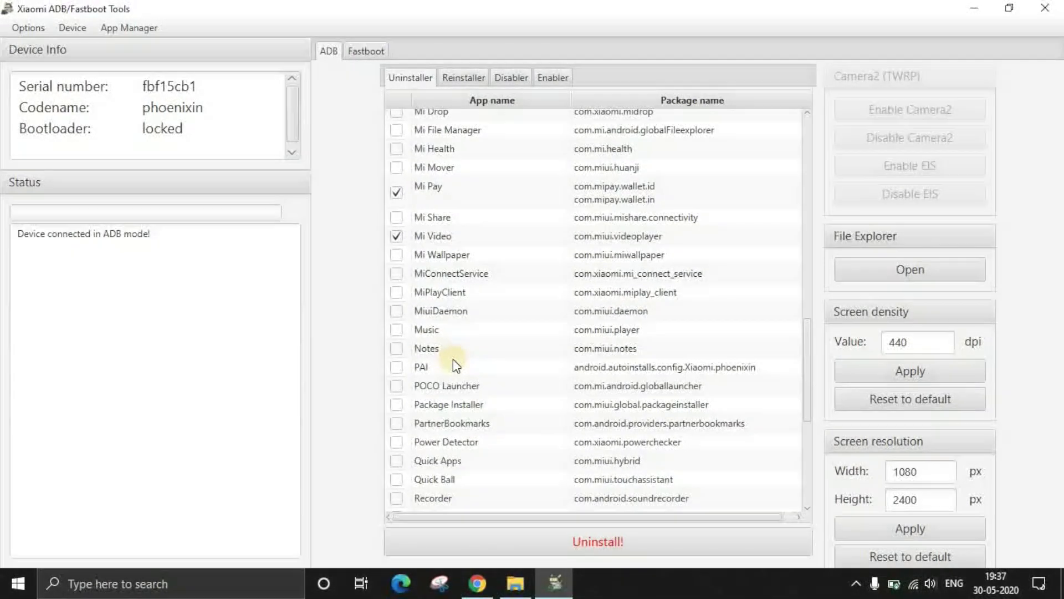
mouse_move(444, 349)
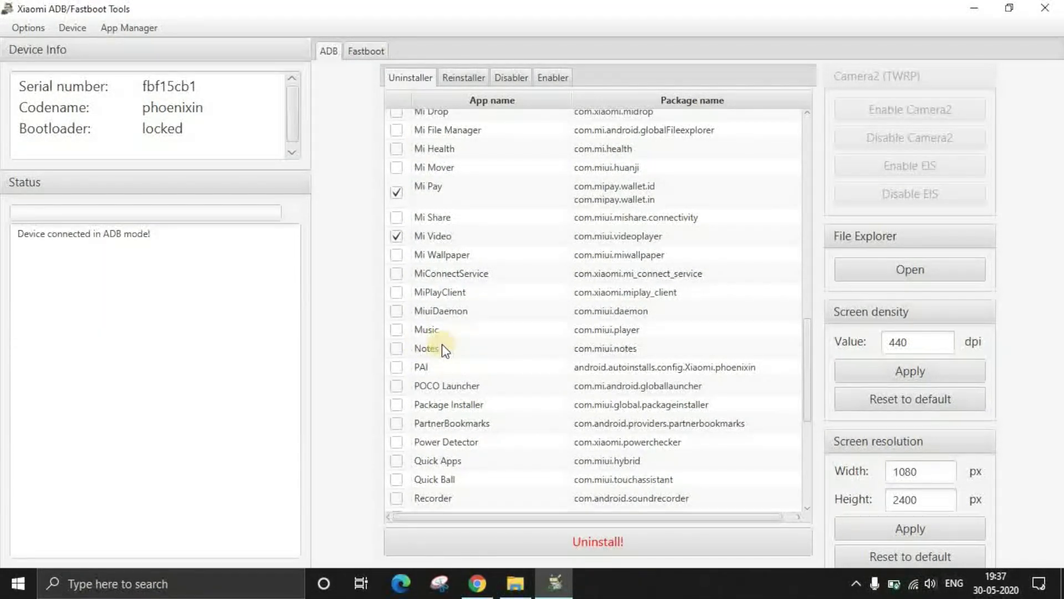
scroll("down", 3)
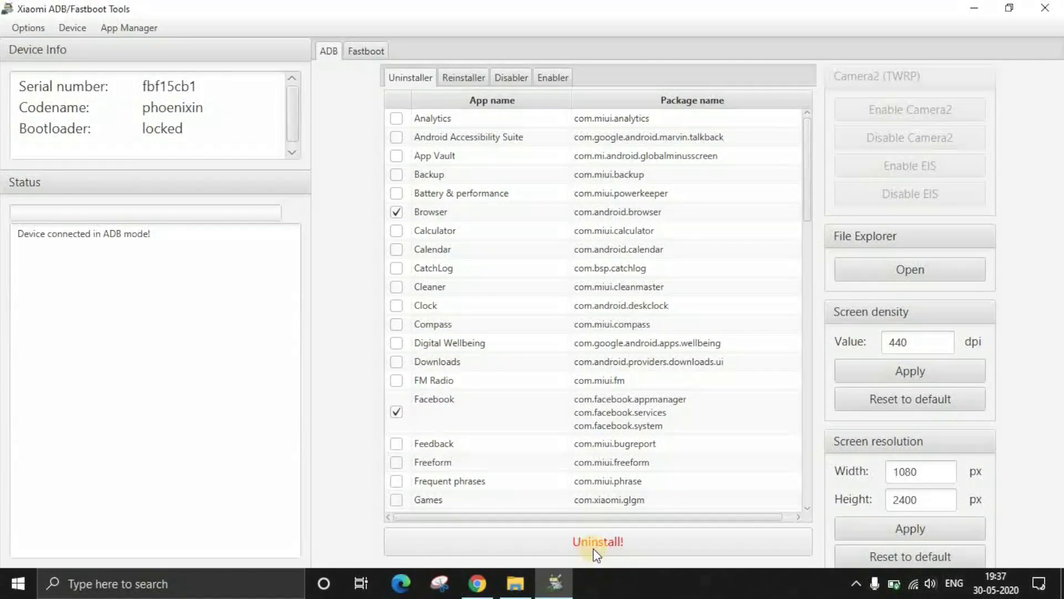
Uninstall all marked apps from the phone with the red Uninstall! button.
left_click(598, 541)
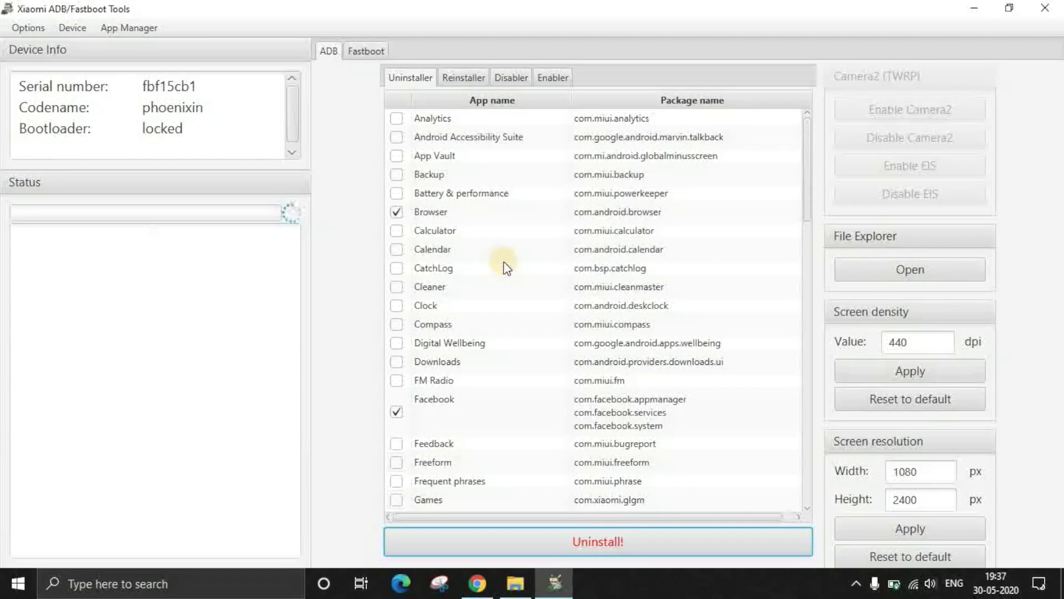
left_click(596, 541)
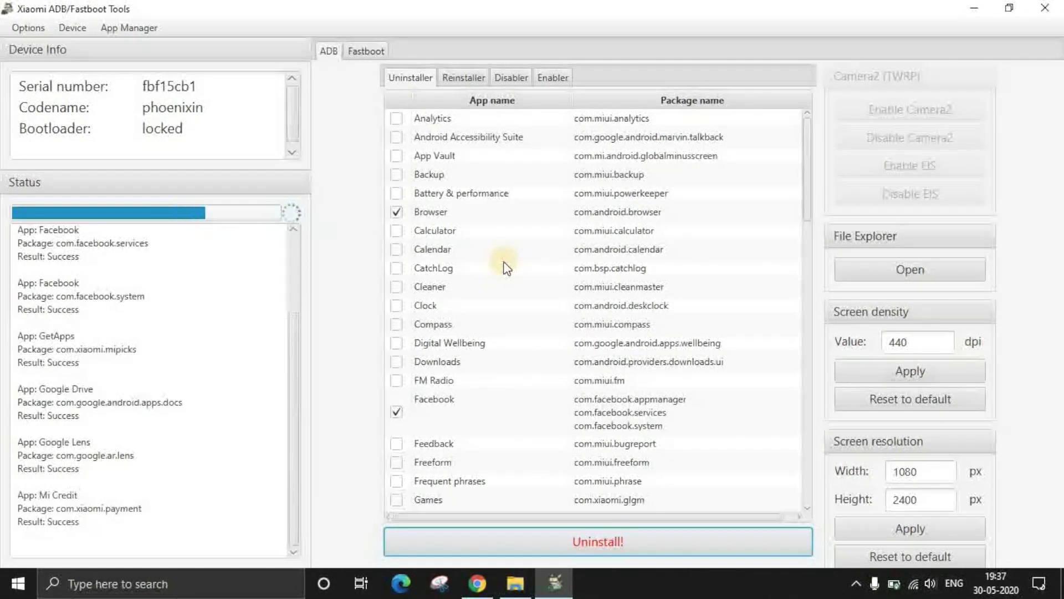